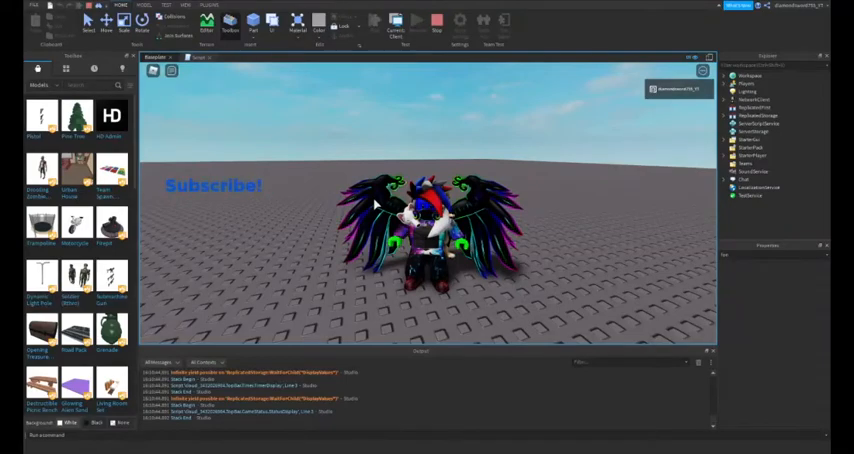
{"action": "mouse_move", "coordinate": [363, 169]}
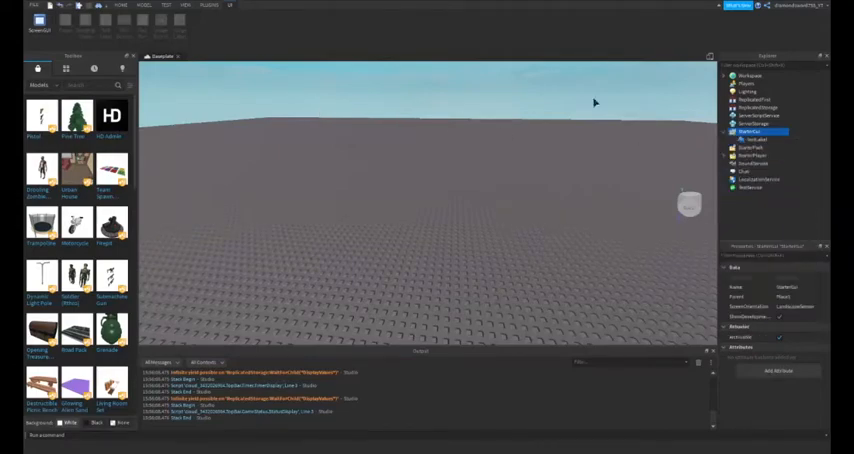
- Add a ScreenGui under StarterGui and begin inserting an object into it
{"action": "left_click", "coordinate": [760, 133]}
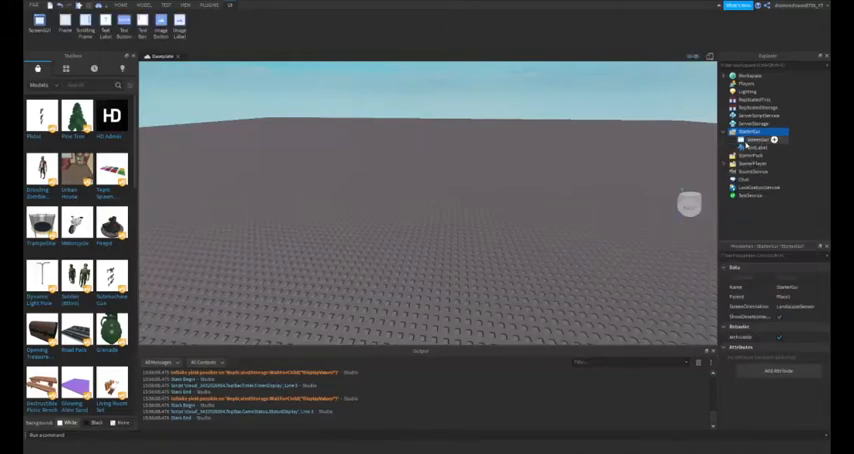
{"action": "left_click", "coordinate": [759, 141]}
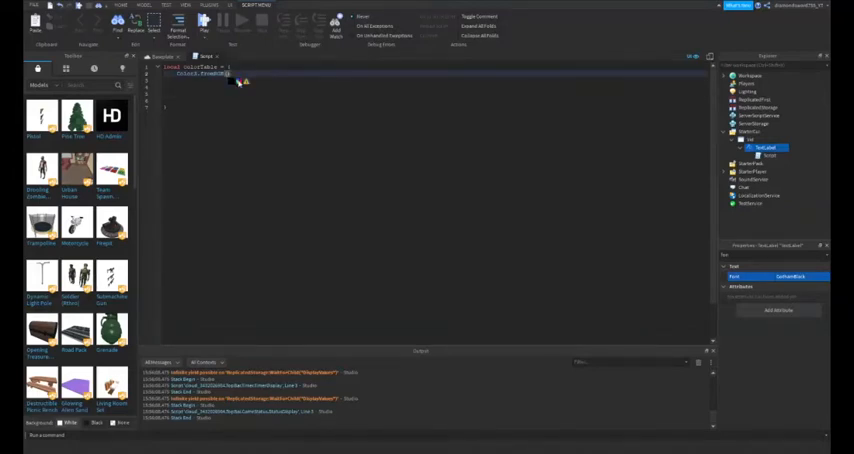
- Pick pure red (255, 0, 0) for the first Color3.fromRGB entry via the colour chooser
{"action": "left_click", "coordinate": [243, 80]}
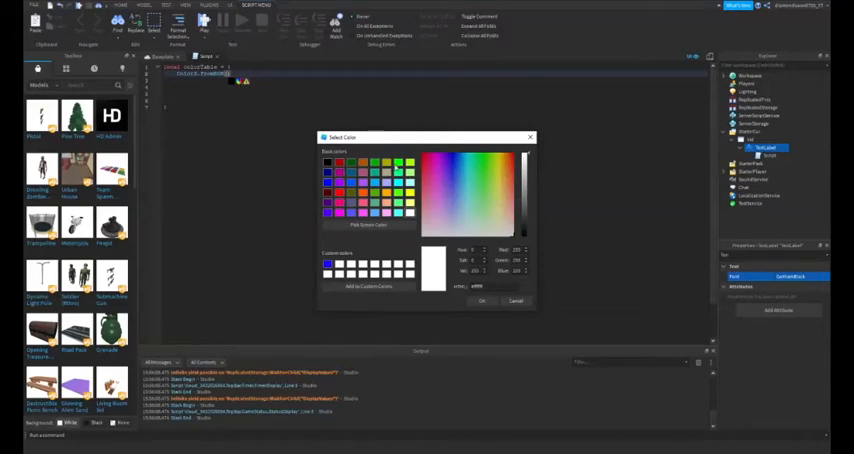
{"action": "left_click", "coordinate": [525, 160]}
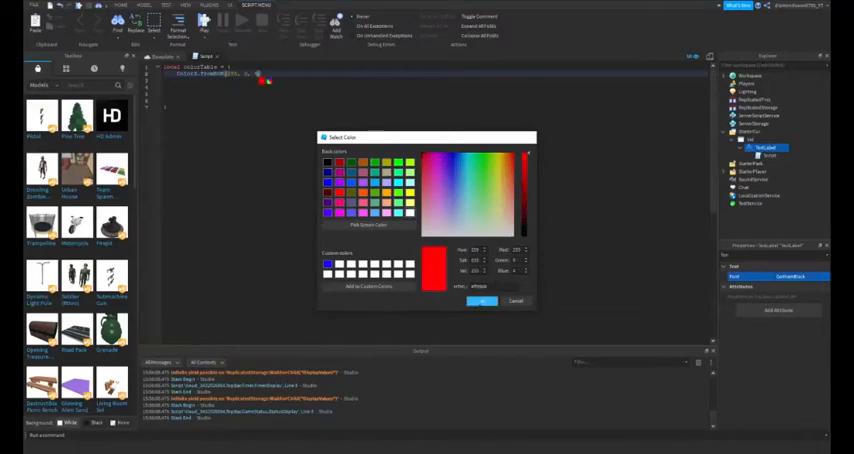
{"action": "left_click", "coordinate": [479, 301]}
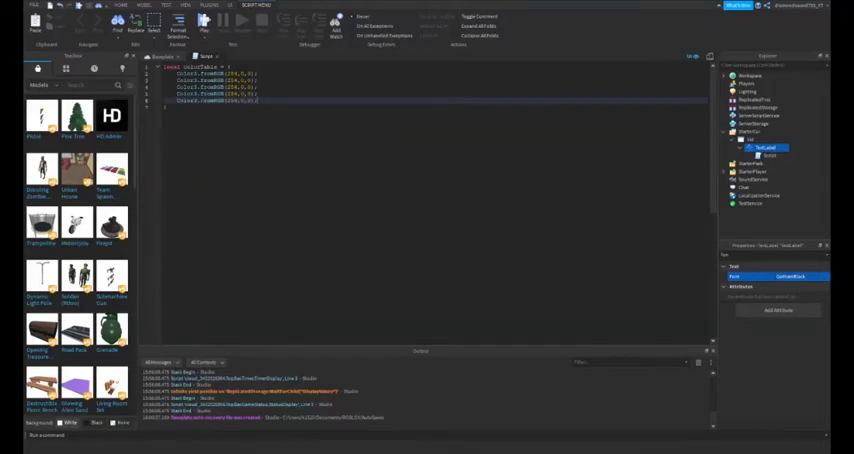
- Write the first colorTable entry as Color3.fromRGB(255,0,0);
{"action": "type", "text": "Color3.fromRGB(255,0,0);"}
{"action": "type", "text": "local info = TweenInfo.new(0.2, Enum.EasingStyle"}
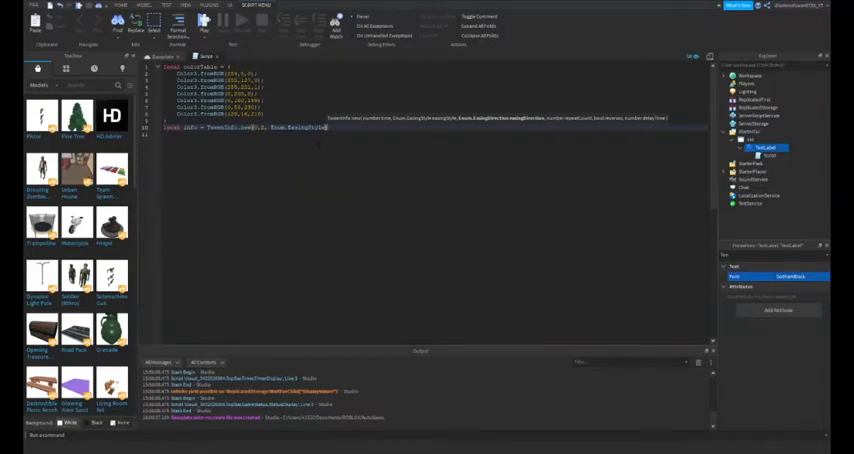
- Finish TweenInfo.new with Enum.EasingStyle.Linear and Enum.EasingDirection.InOut
{"action": "type", "text": ".Linear, Enum.EasingDirection"}
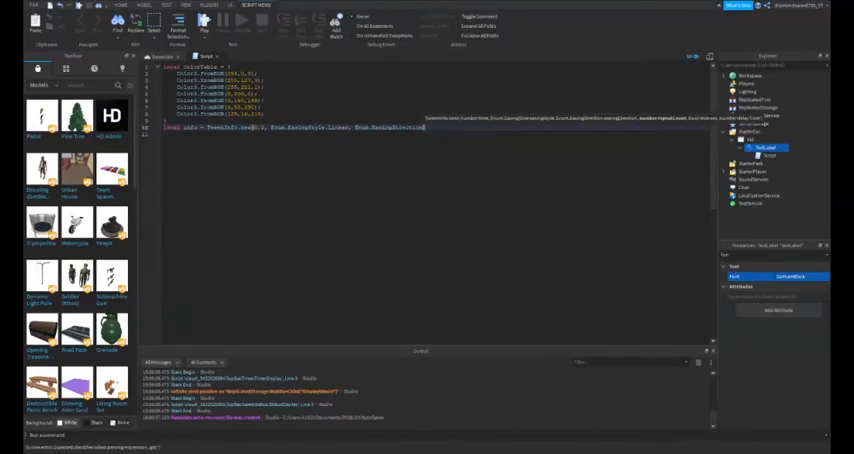
{"action": "type", "text": ".InOut, 5"}
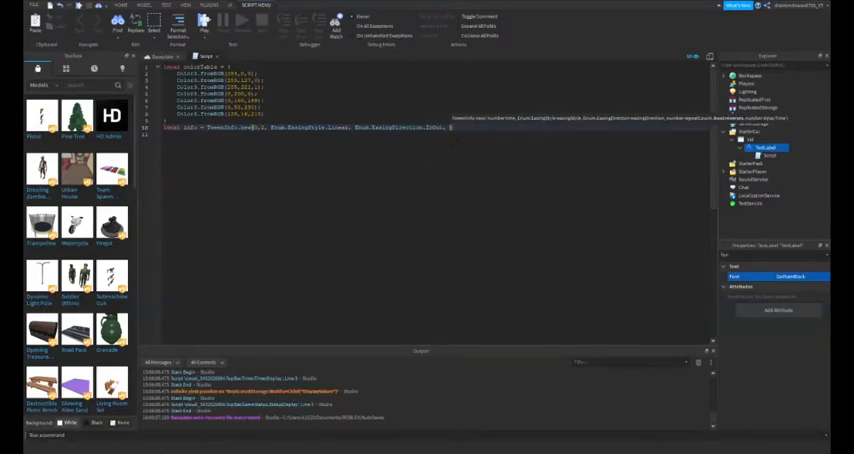
{"action": "type", "text": "."}
{"action": "type", "text": " 0, false, 0"}
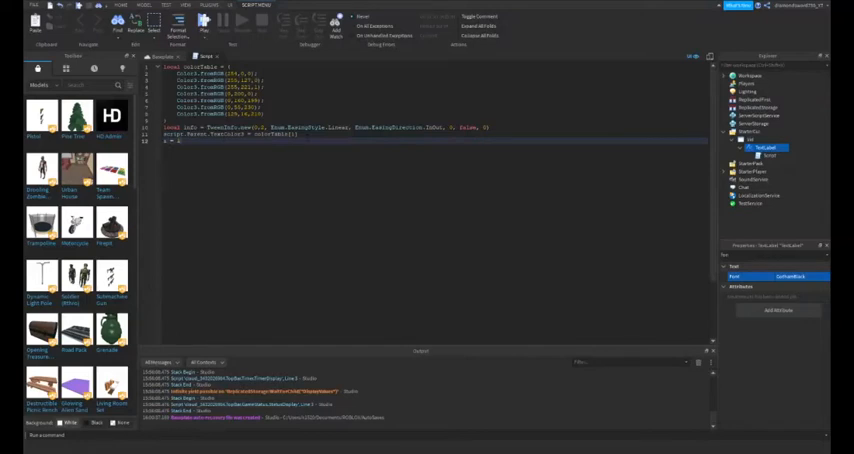
- Write a while loop creating a TweenService tween on script.Parent using info
{"action": "type", "text": "while true do"}
{"action": "type", "text": "local tween = game:GetService("}
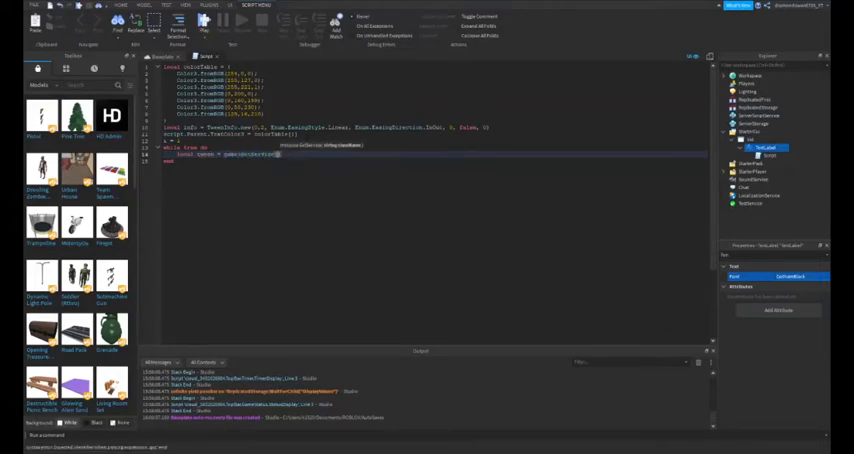
{"action": "type", "text": "TweenService\""}
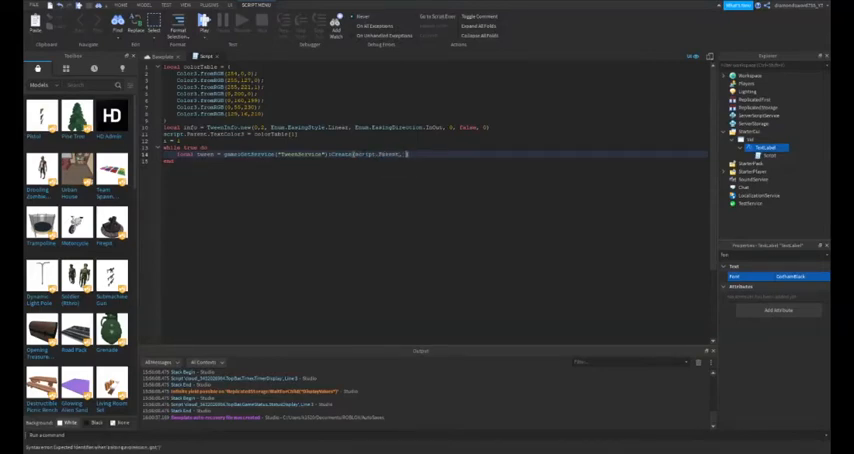
{"action": "type", "text": "info"}
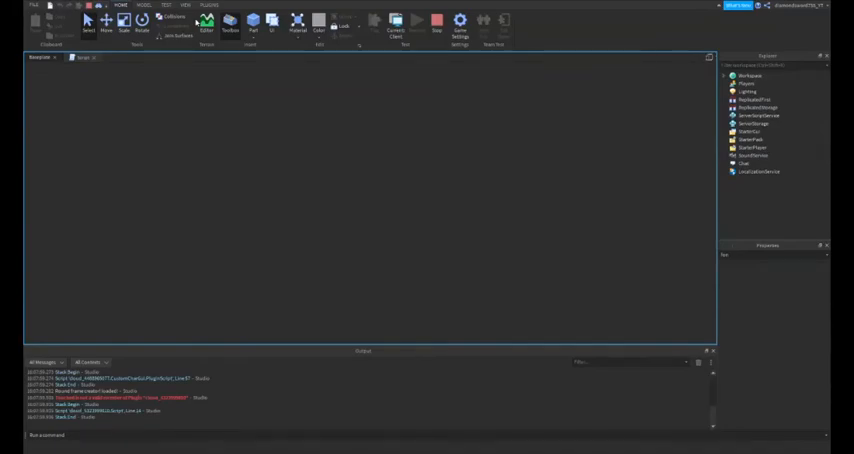
{"action": "left_click", "coordinate": [416, 22]}
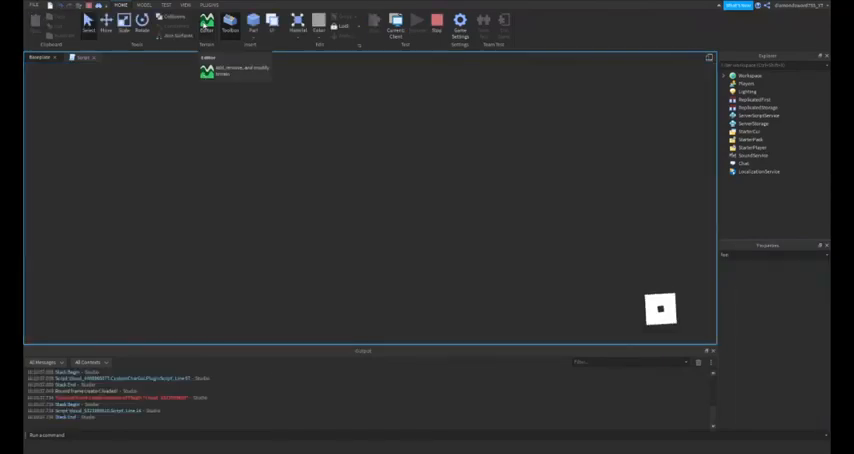
- Start a playtest so the Subscribe! label appears beside the spawned character
{"action": "left_click", "coordinate": [415, 22]}
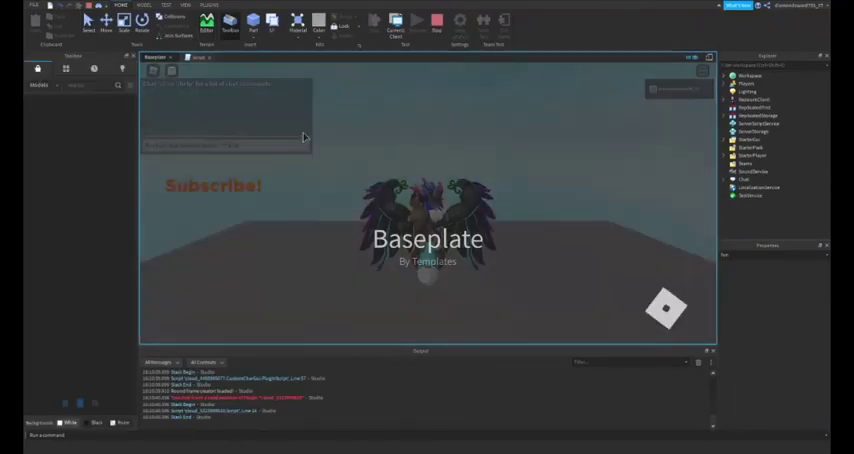